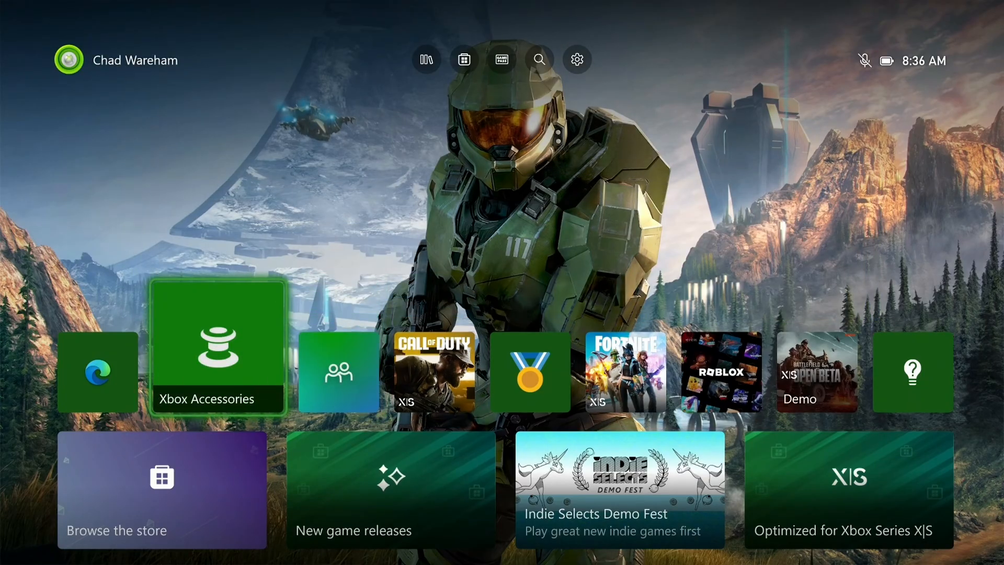
- Bring up the Xbox guide over the dashboard home screen
{"action": "left_click", "coordinate": [68, 58]}
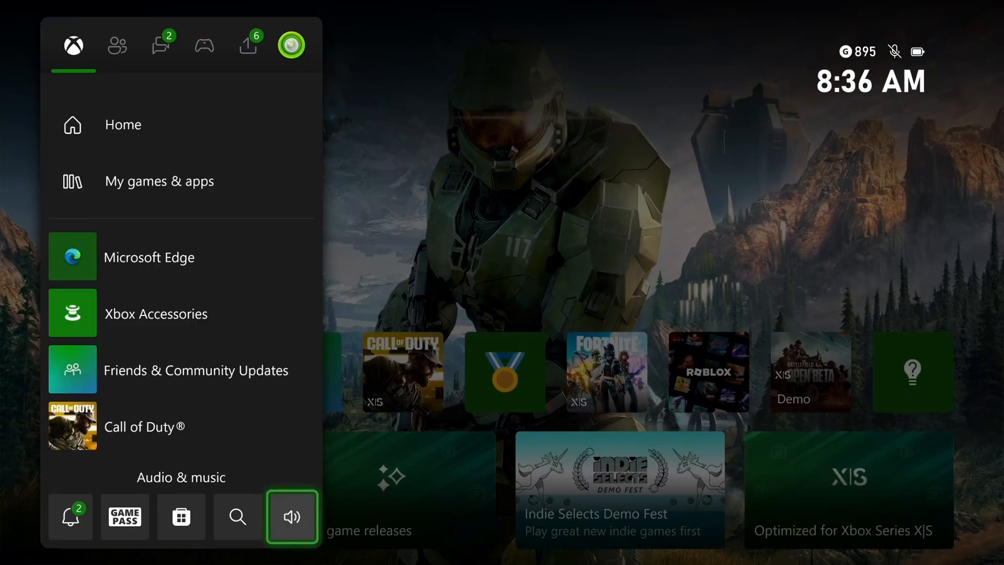
- Check the Headset chat mixer in Audio & music, then power cycle the console from the power options
{"action": "left_click", "coordinate": [291, 515]}
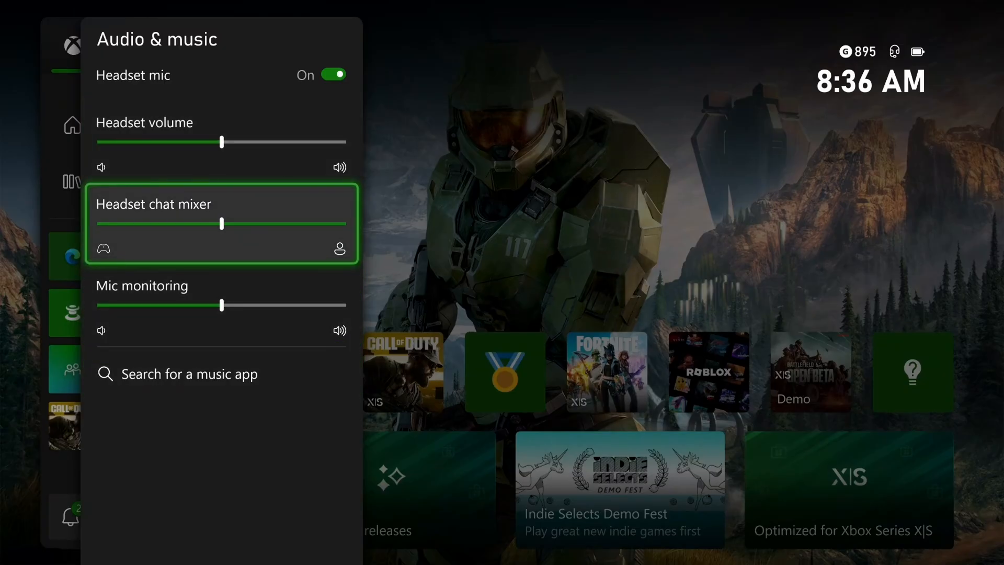
{"action": "key", "text": "Escape"}
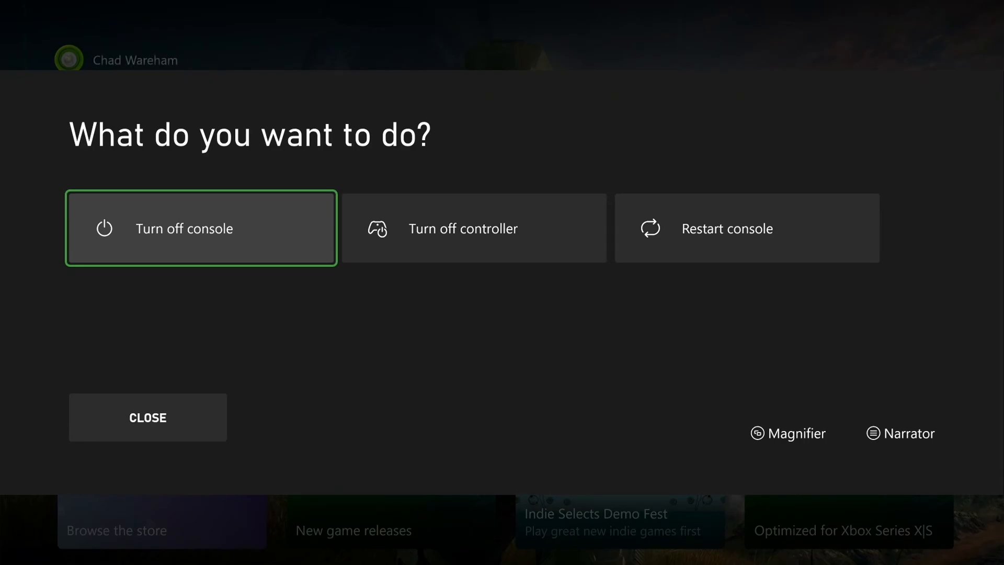
{"action": "left_click", "coordinate": [147, 418]}
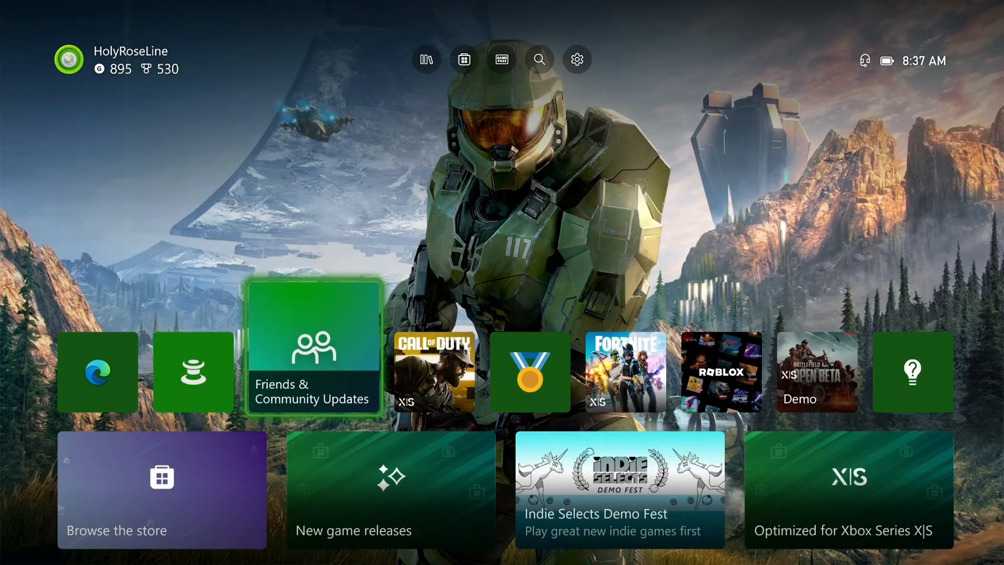
{"action": "mouse_move", "coordinate": [575, 59]}
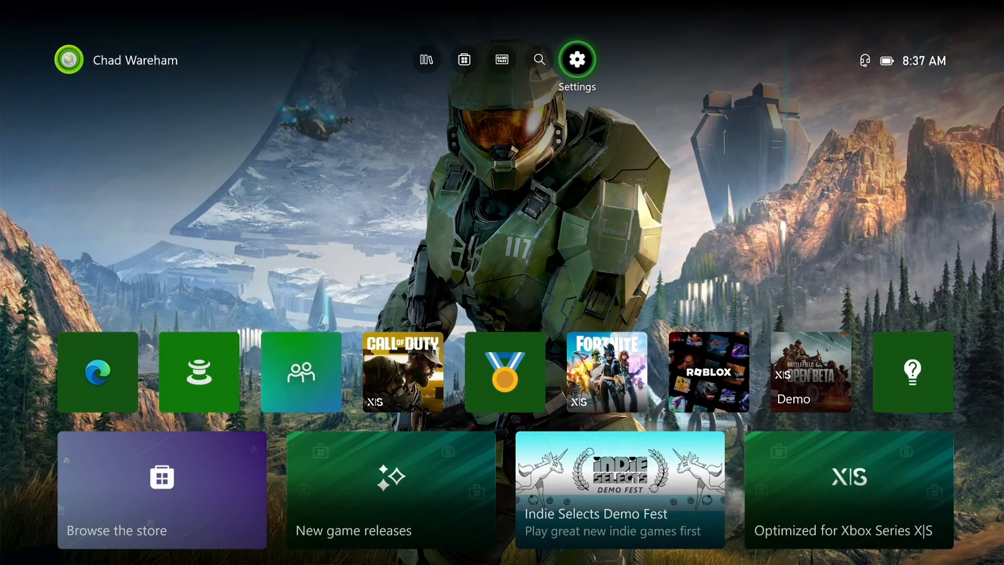
- Reach Controllers & headsets under Devices & connections to show the connected controller's details
{"action": "left_click", "coordinate": [575, 58]}
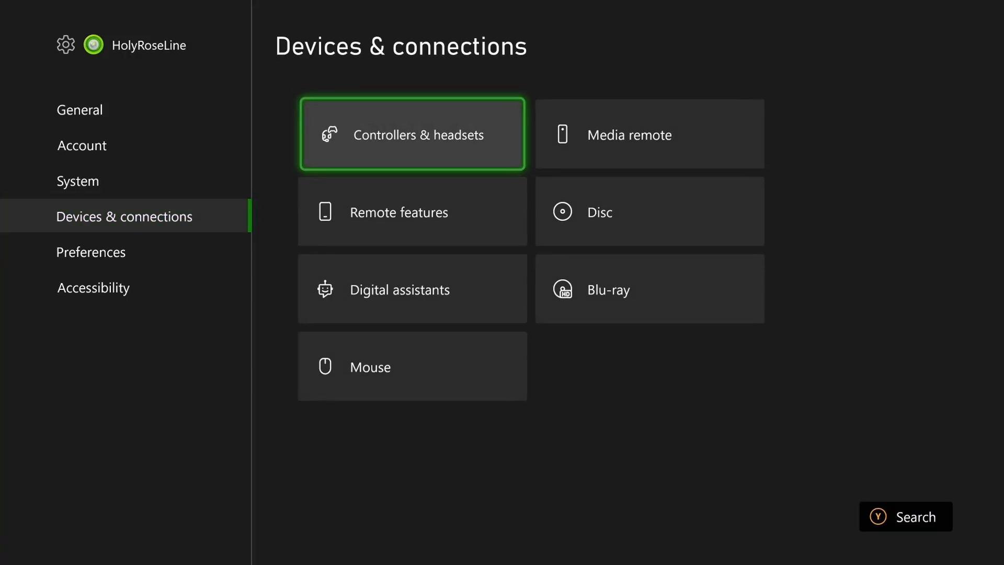
{"action": "left_click", "coordinate": [412, 134]}
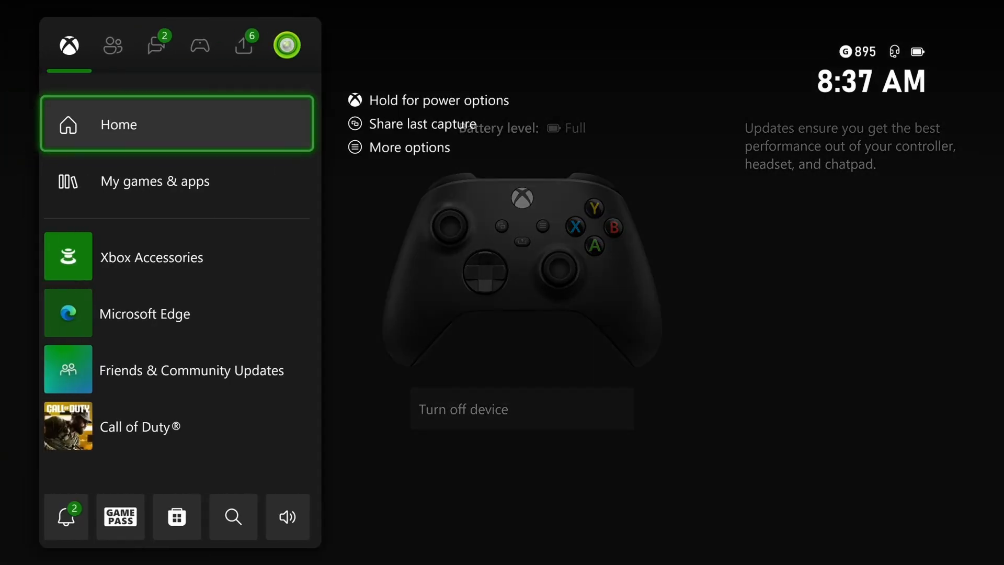
- Verify the Headset chat mixer slider is available in Audio & music, then return Home
{"action": "left_click", "coordinate": [286, 517]}
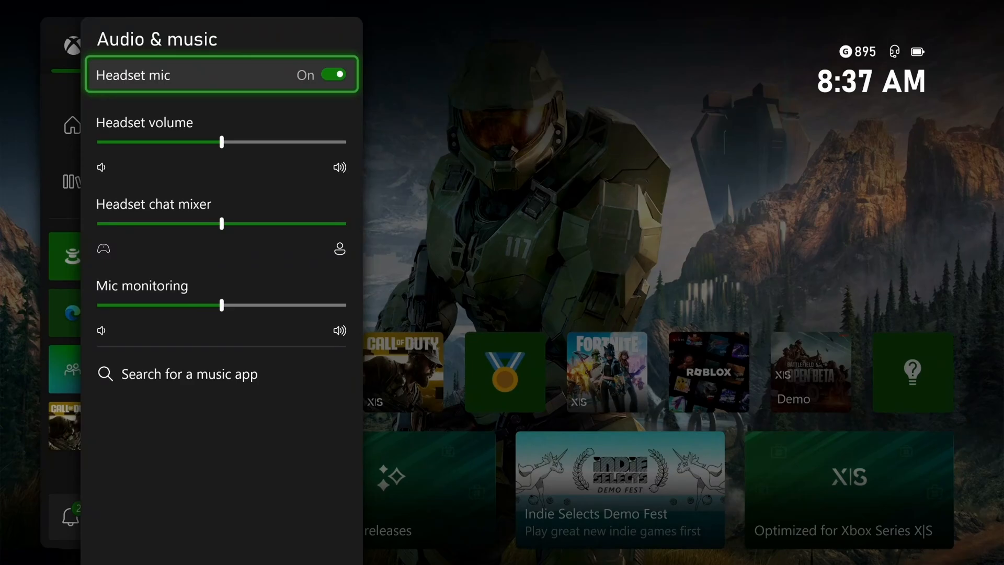
{"action": "key", "text": "Escape"}
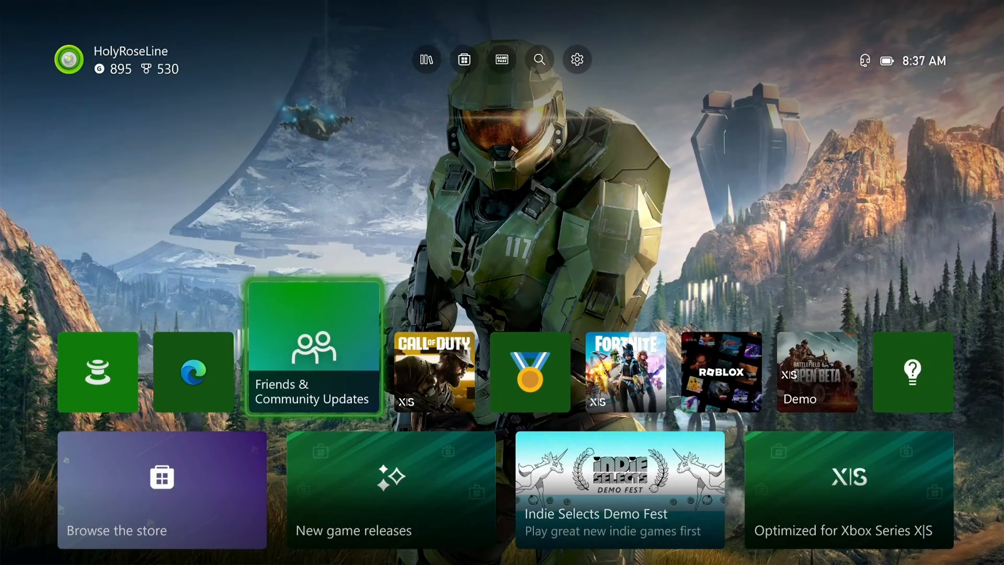